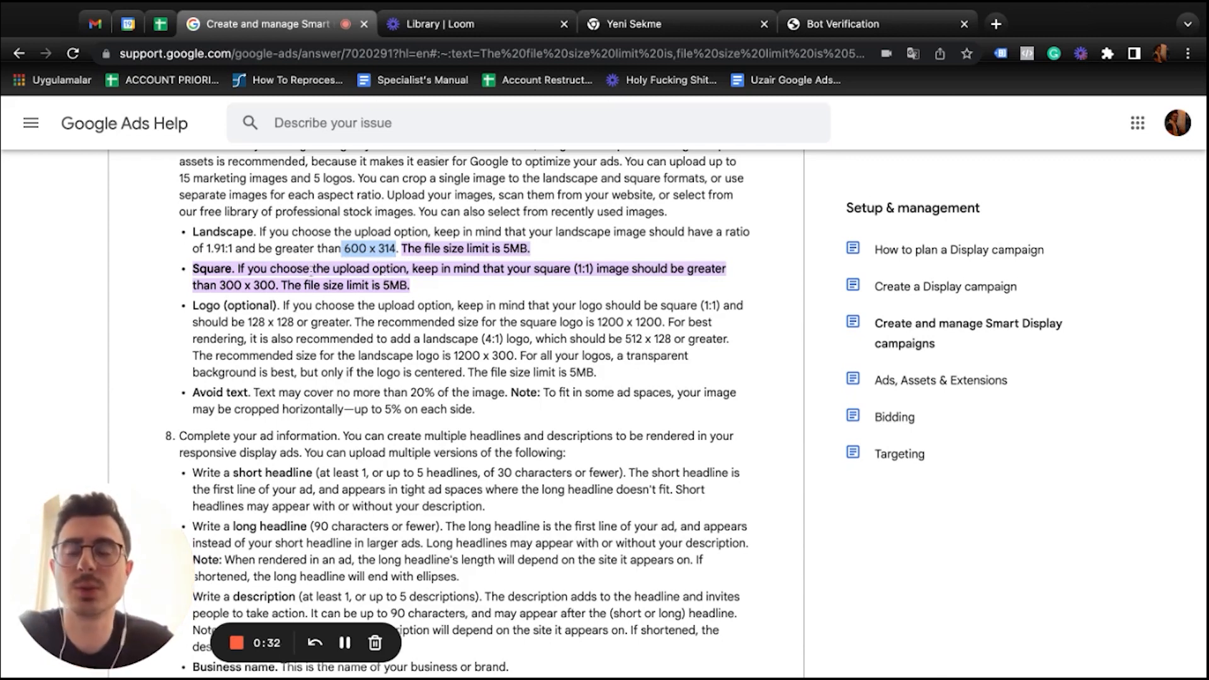
mouse_move(430, 262)
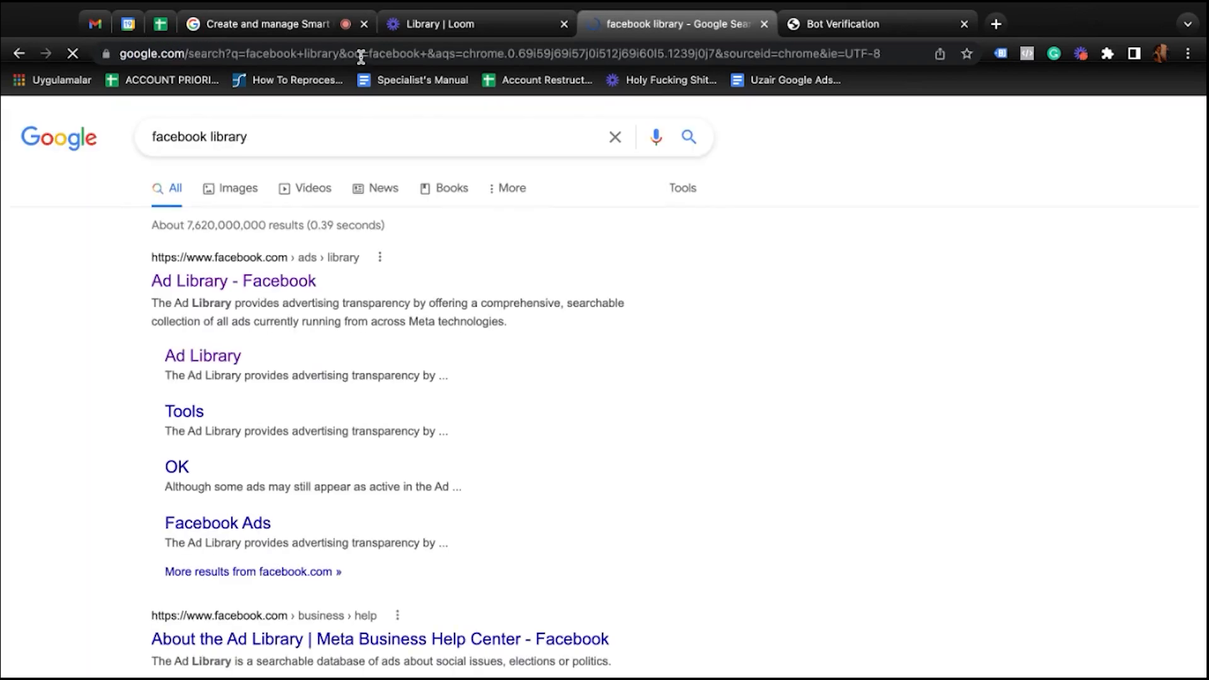
Search 'mylove' with All ads in Turkey and choose the Mylovebutik advertiser.
left_click(233, 280)
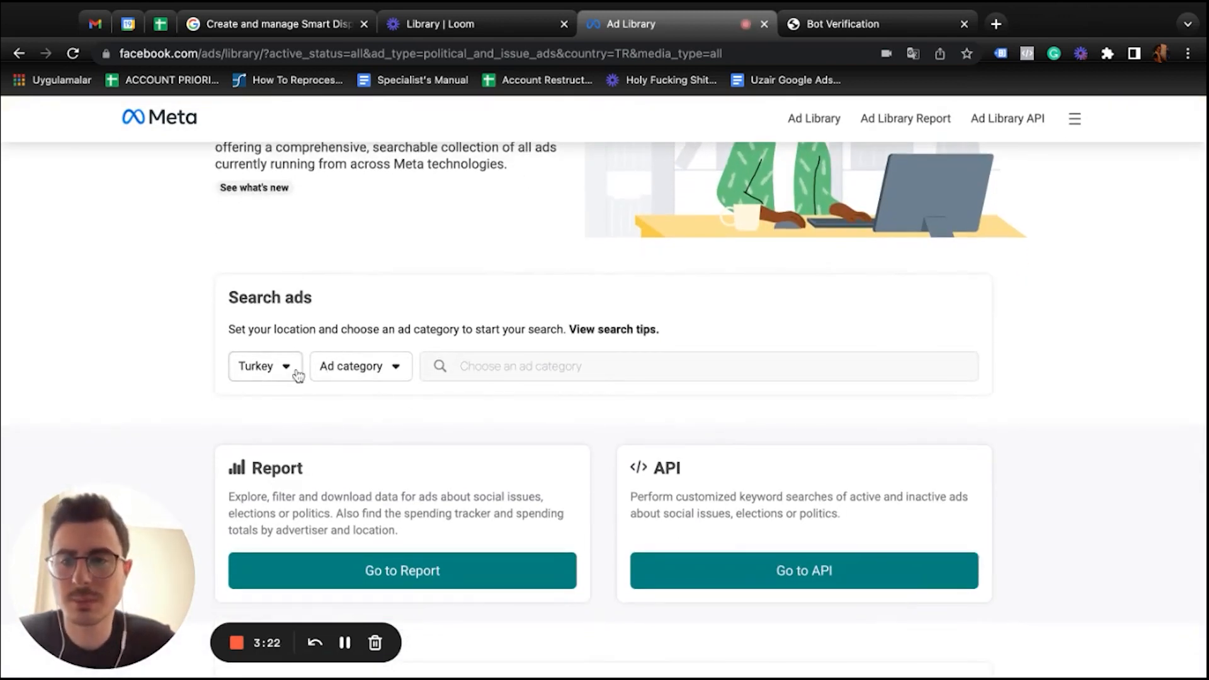
left_click(360, 366)
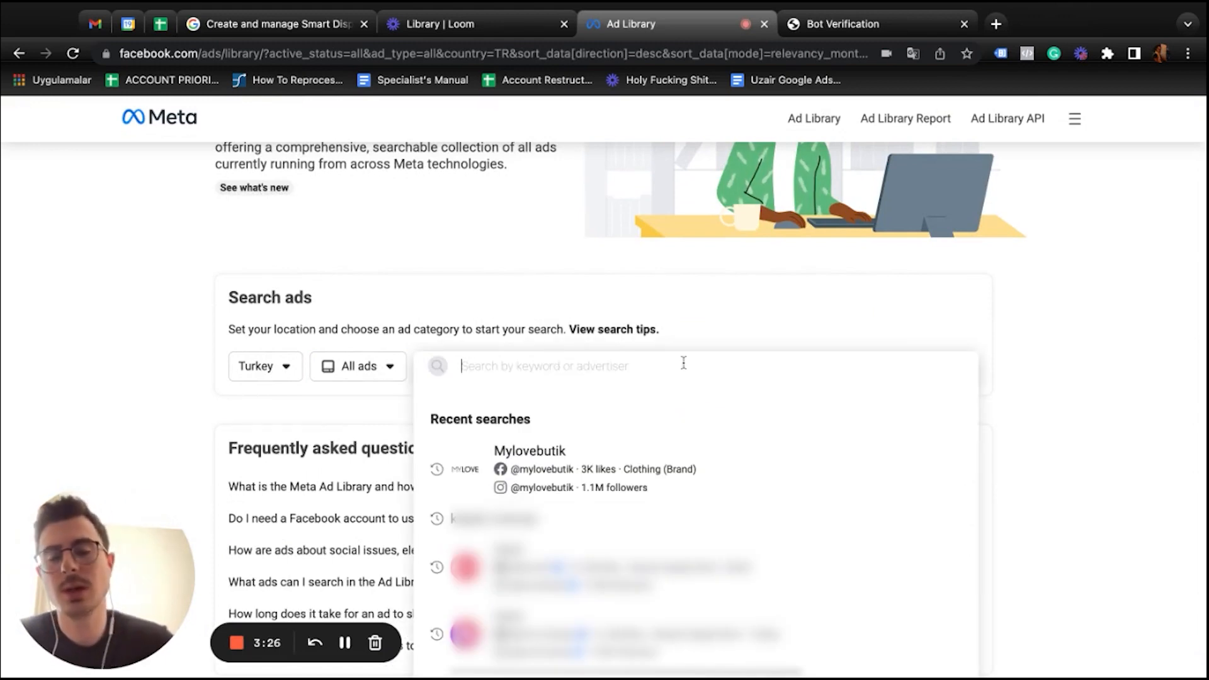
type("mylove")
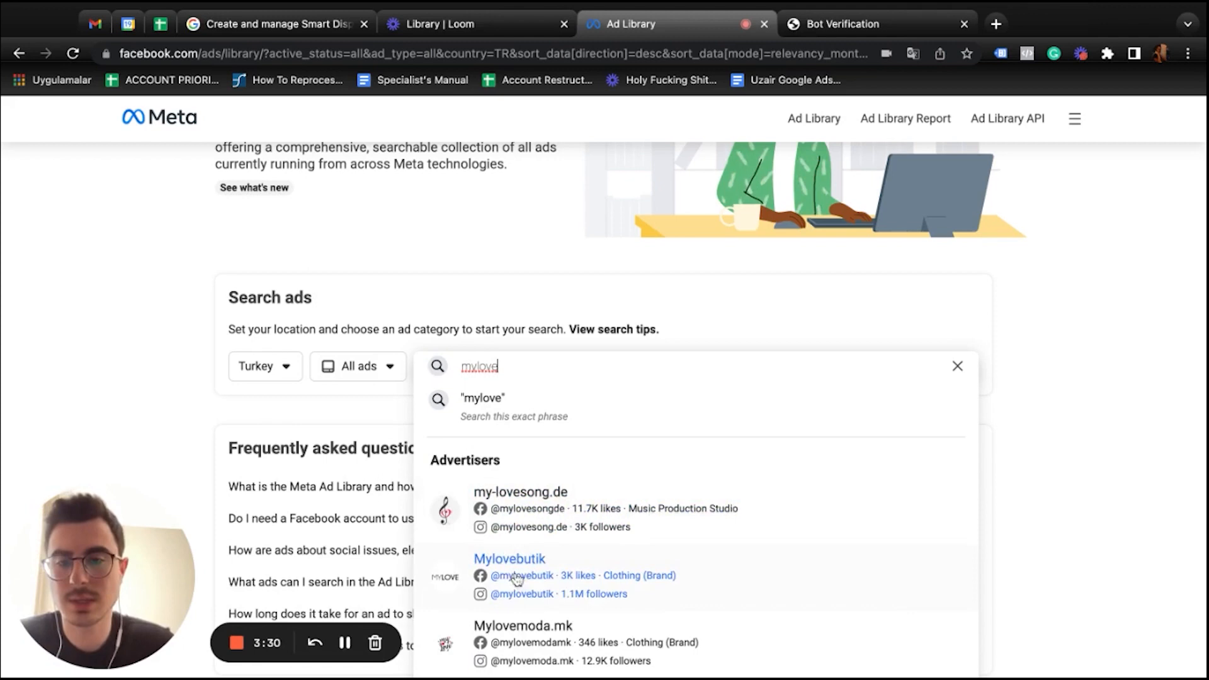
left_click(509, 559)
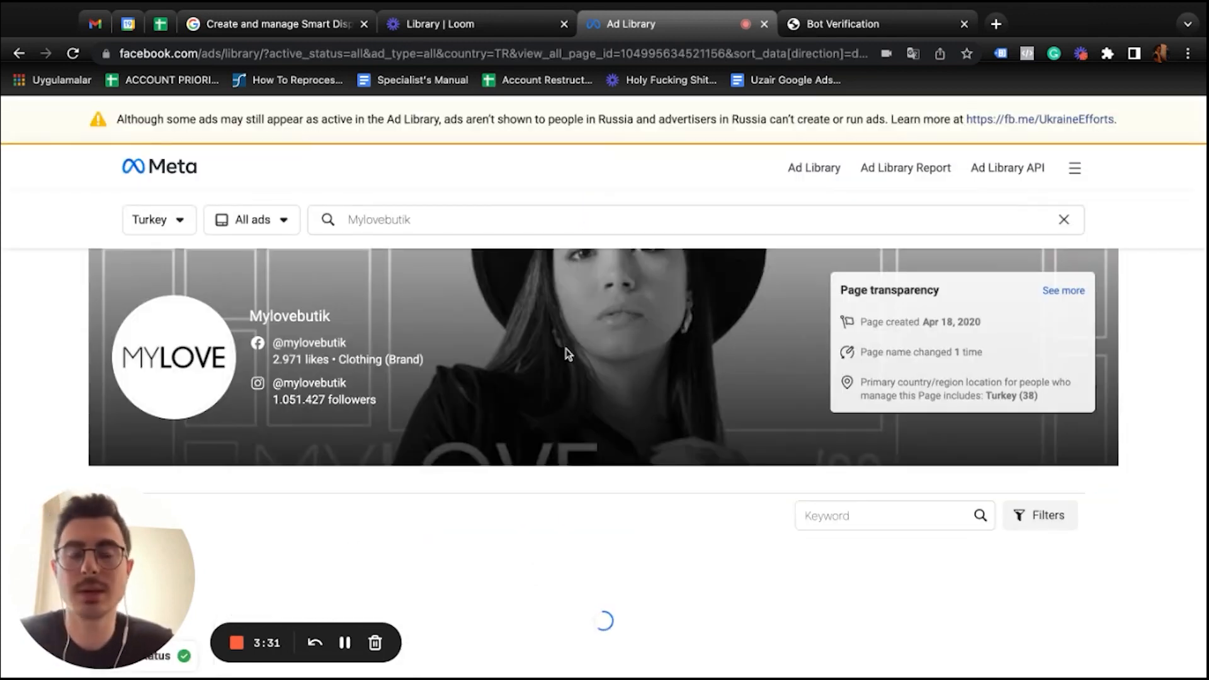
Scroll through the Launched April 2022 ad cards showing SALE20 20% discount creatives and a MetaVerse video.
scroll("down", 3)
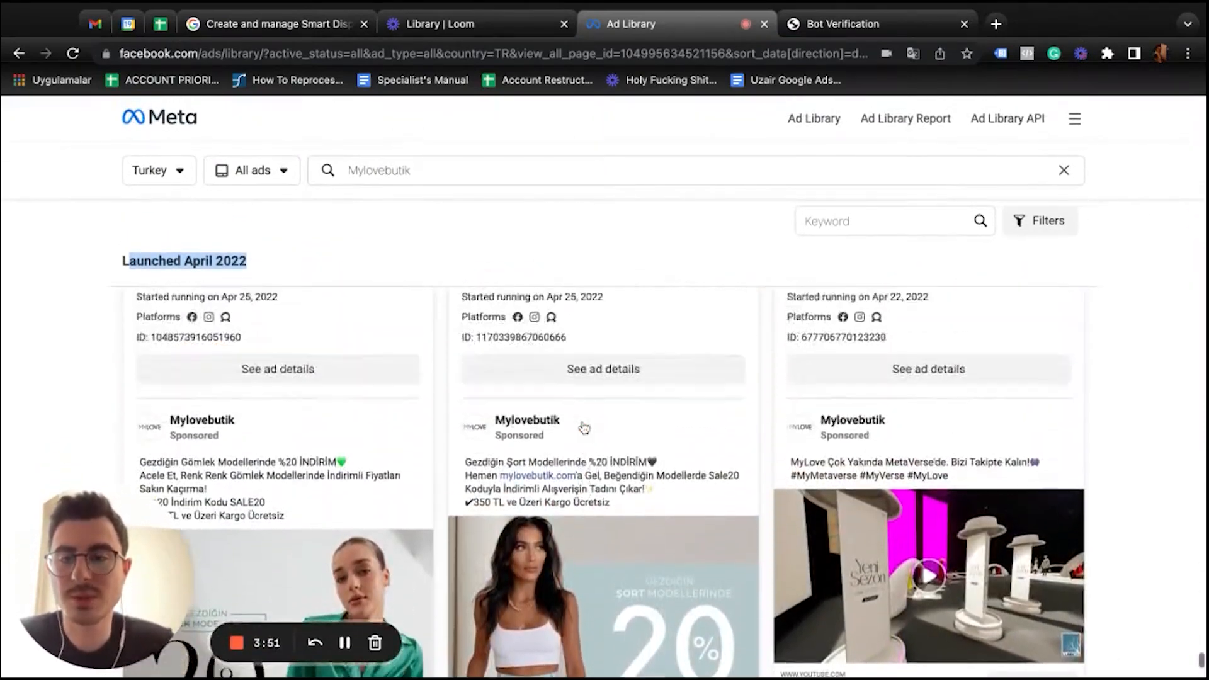
scroll("down", 3)
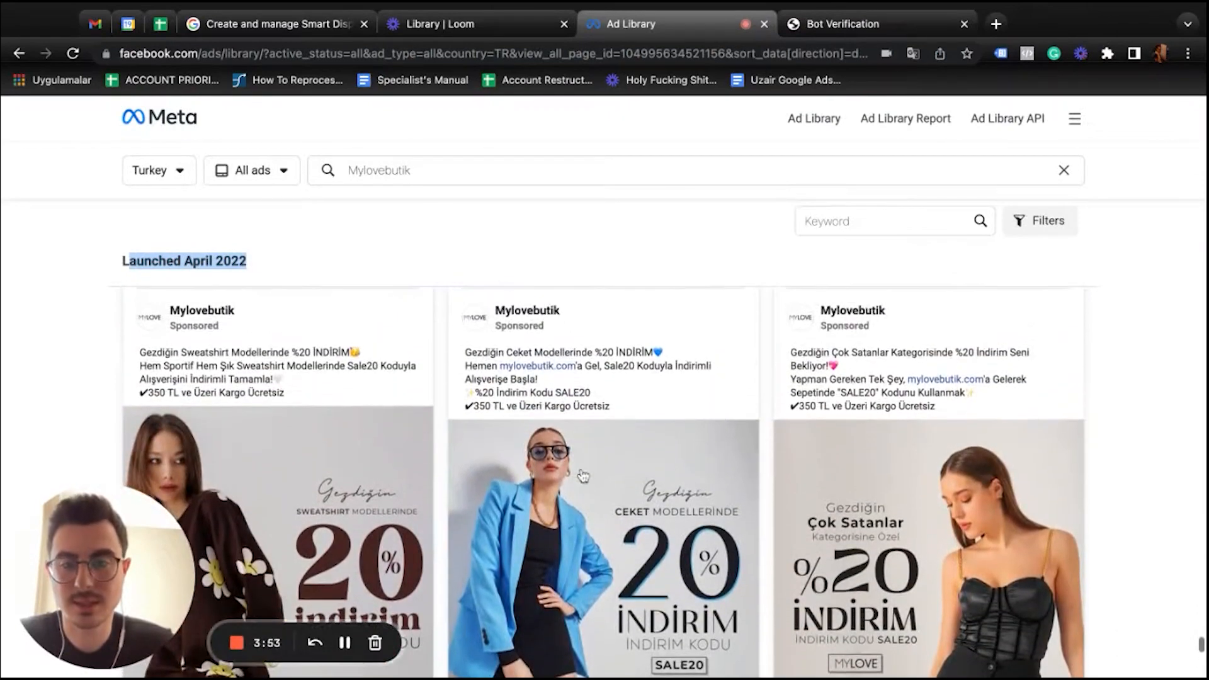
scroll("down", 3)
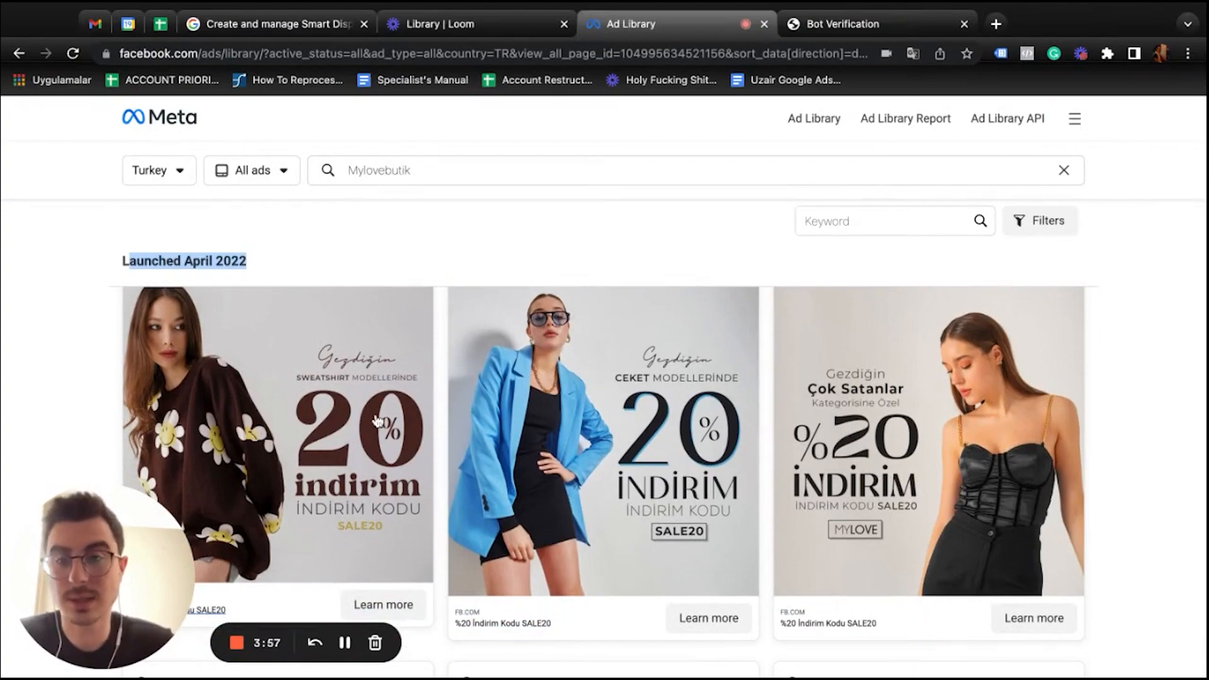
scroll("down", 3)
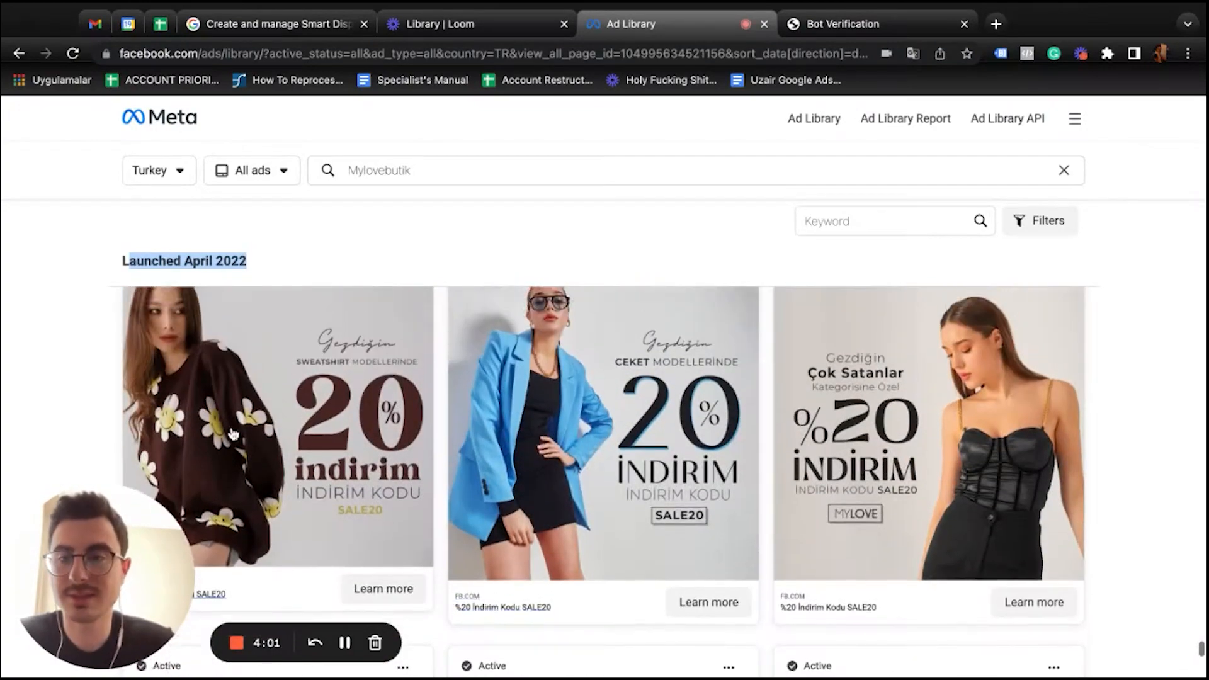
scroll("down", 3)
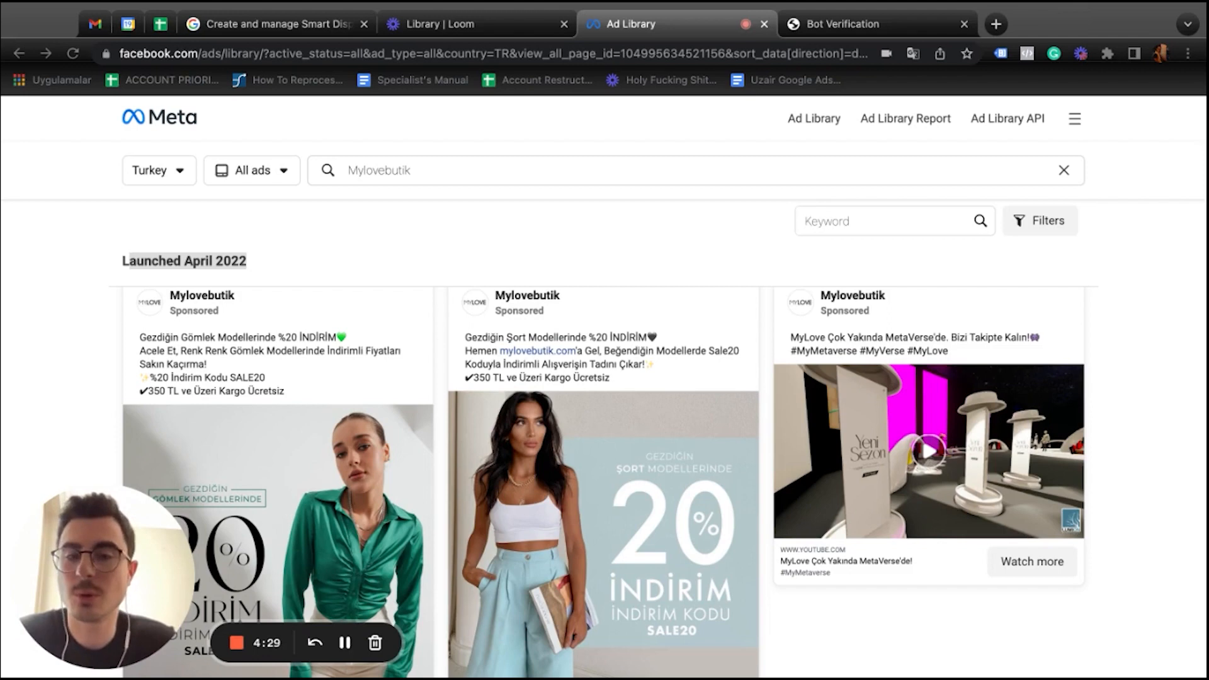
Reopen the advertiser suggestions for Mylovebutik, including Mylovebutik.com.
left_click(540, 169)
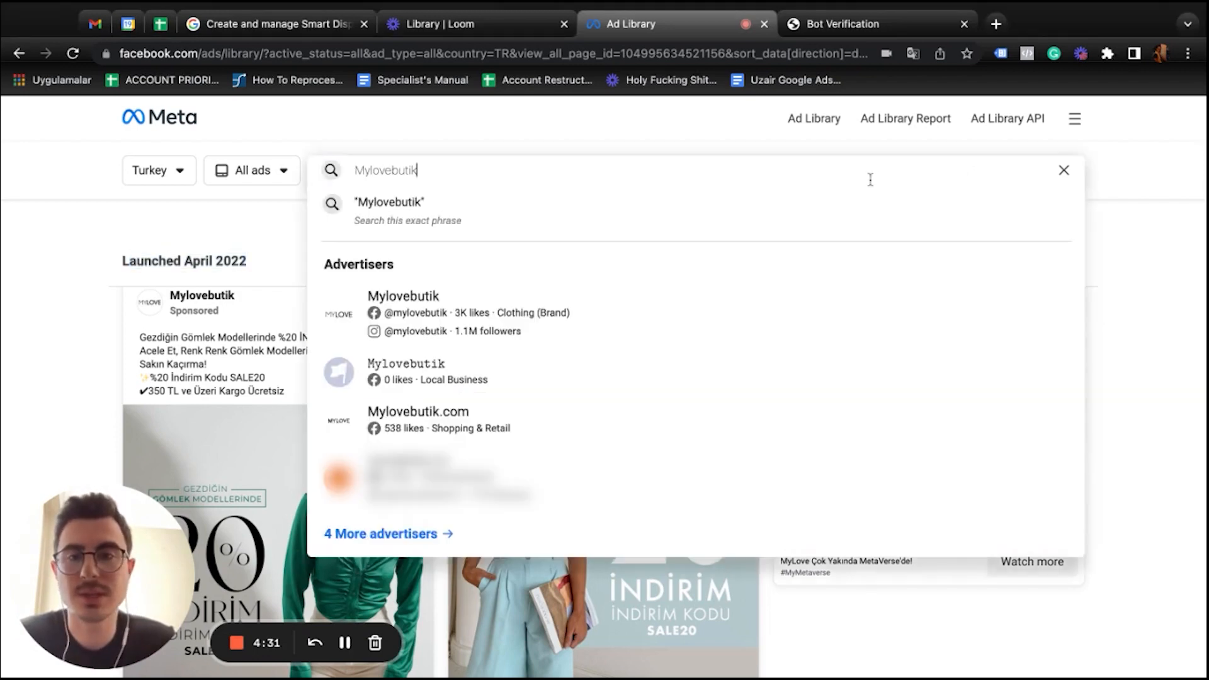
mouse_move(406, 364)
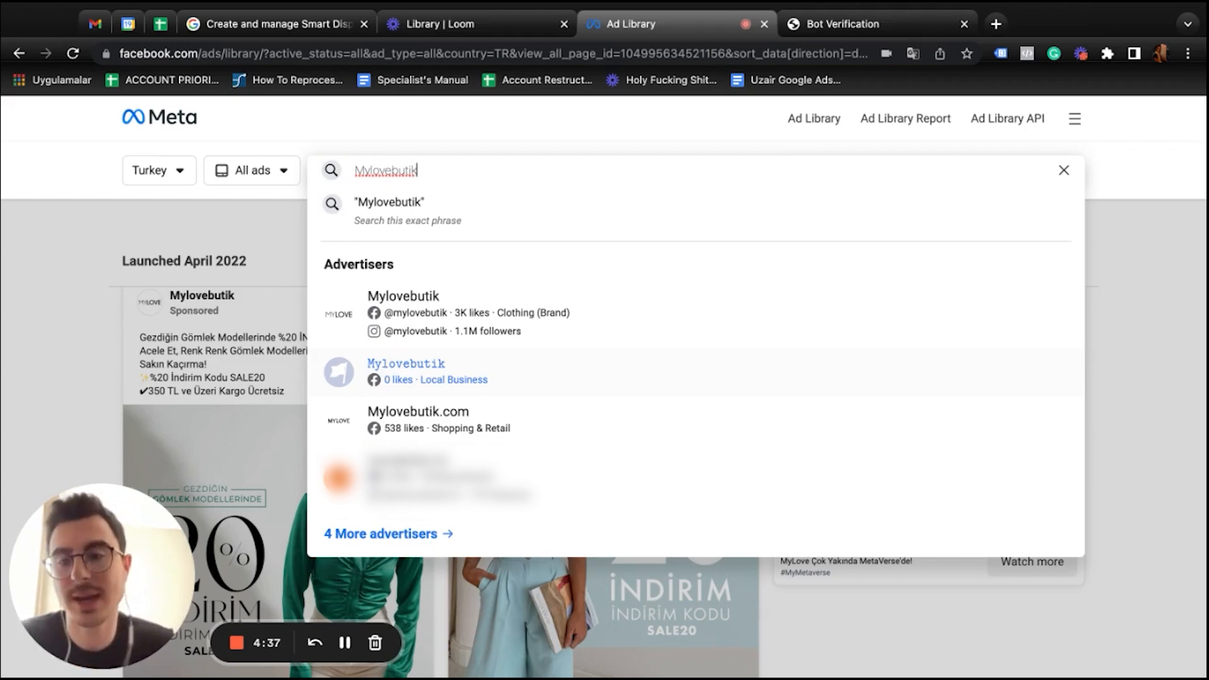
mouse_move(262, 442)
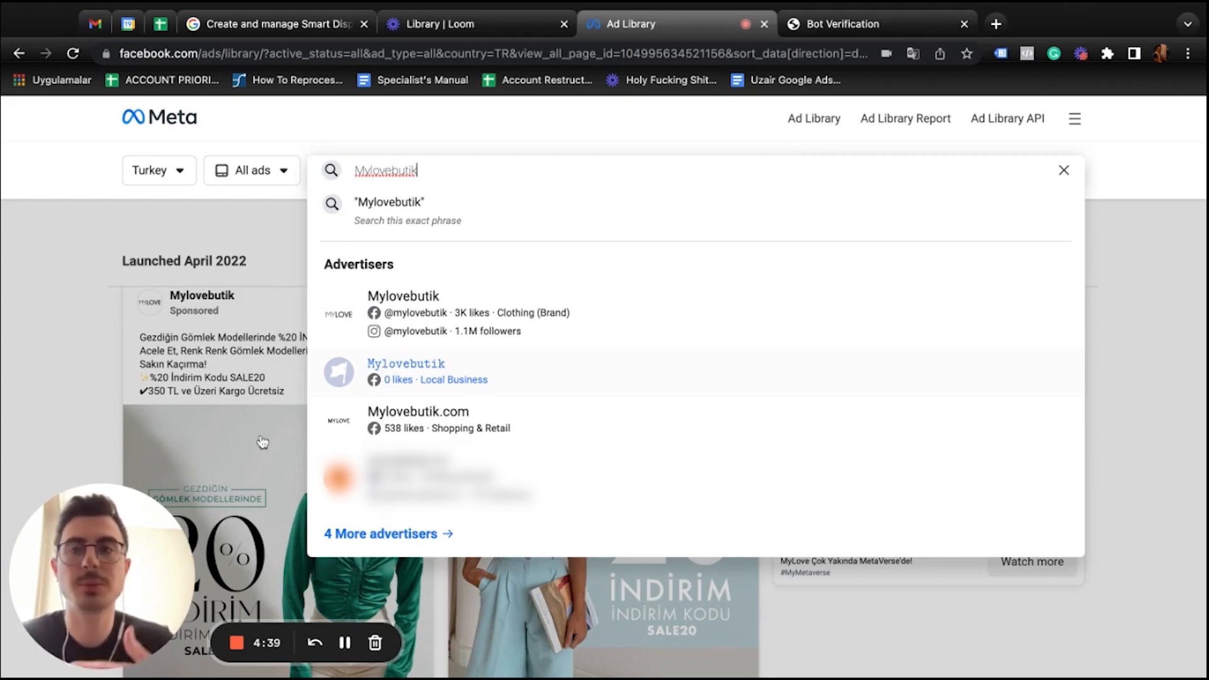